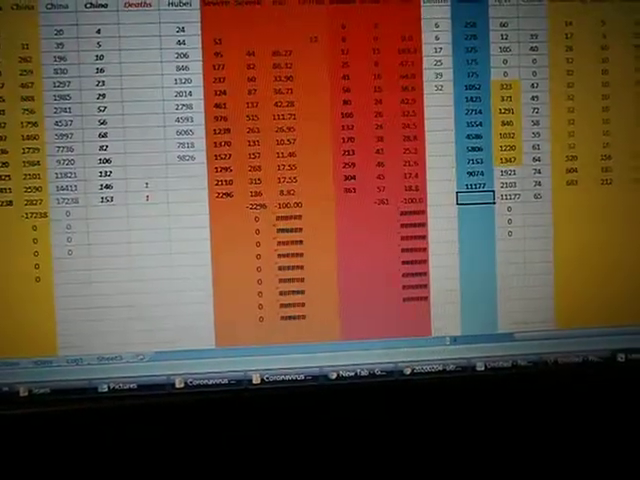
# Step: Scroll right across the line chart of cumulative cases with its exponential trendline
pyautogui.hscroll(3)
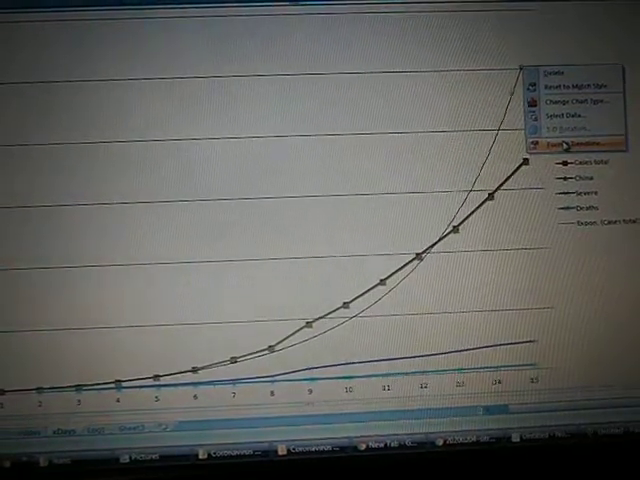
# Step: Switch the Cases total trendline to a Polynomial fit of order 2
pyautogui.click(567, 146)
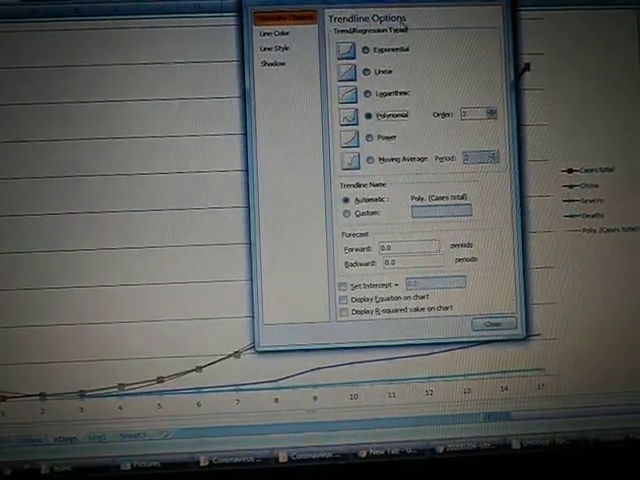
pyautogui.click(492, 323)
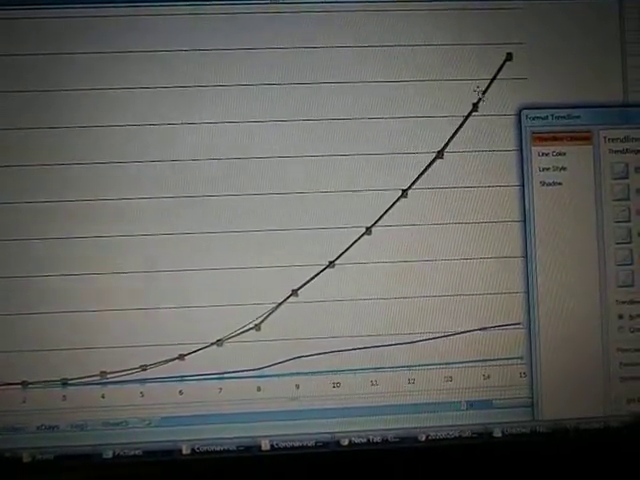
pyautogui.moveTo(435, 175)
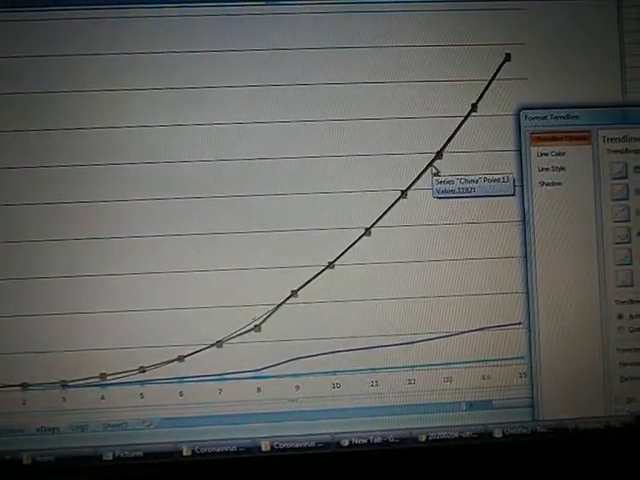